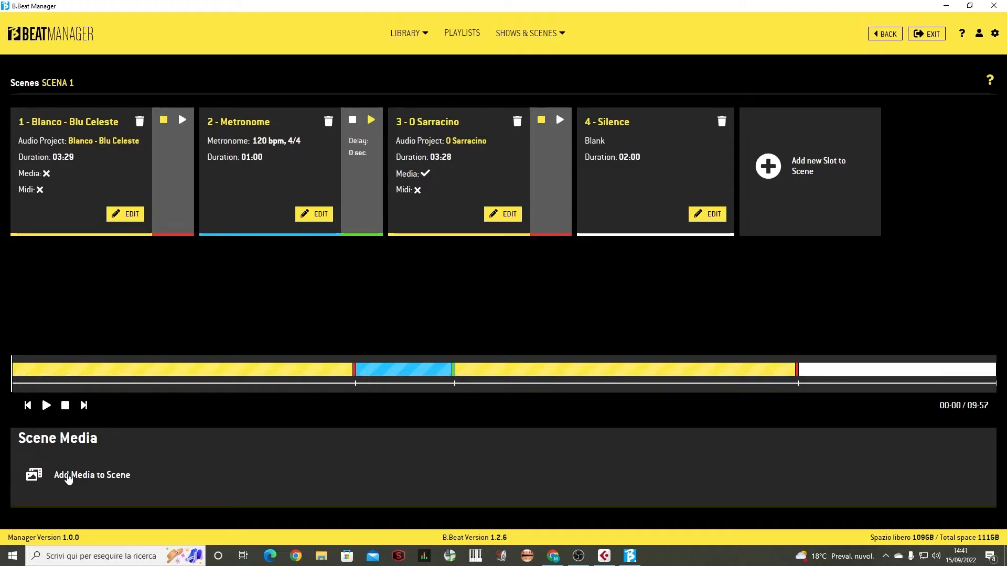
Attach the WALK OF LIFE video from the media list to SCENA 1 via Set Media
click(93, 476)
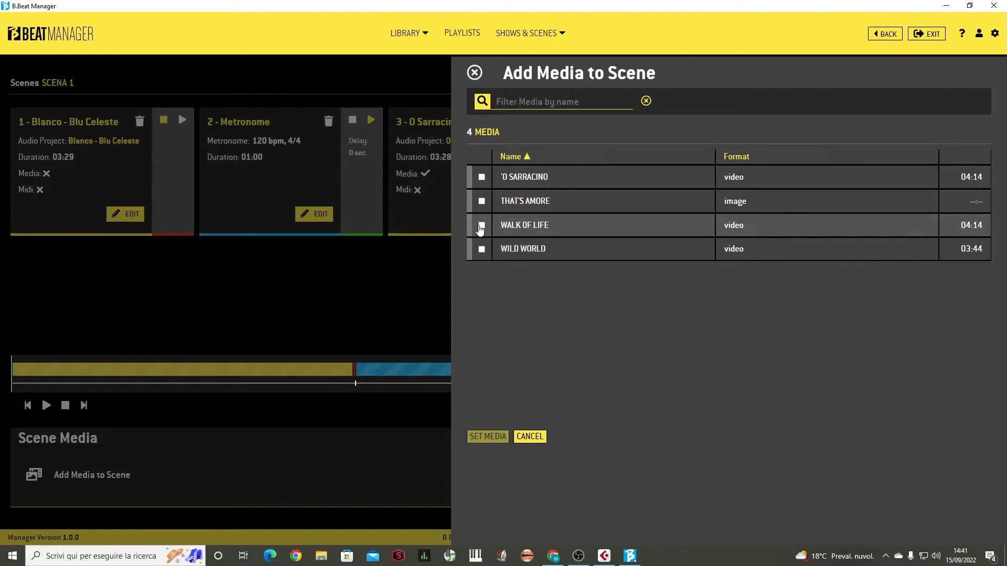
click(481, 225)
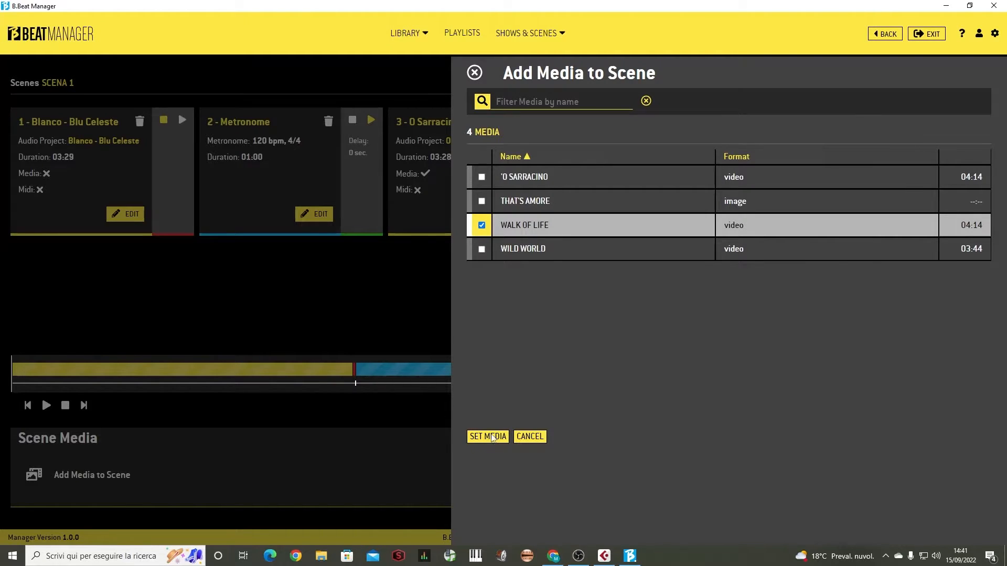
click(487, 436)
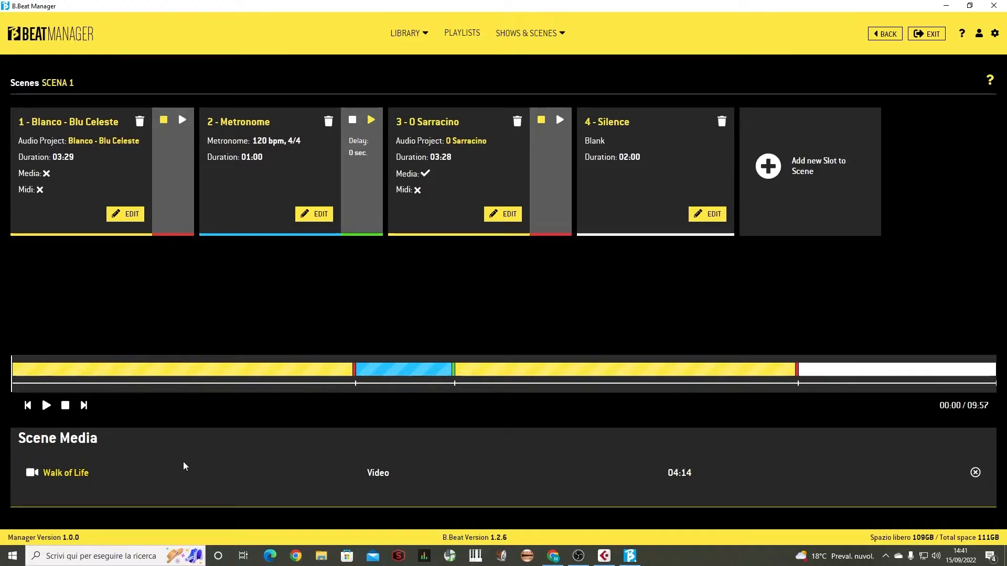